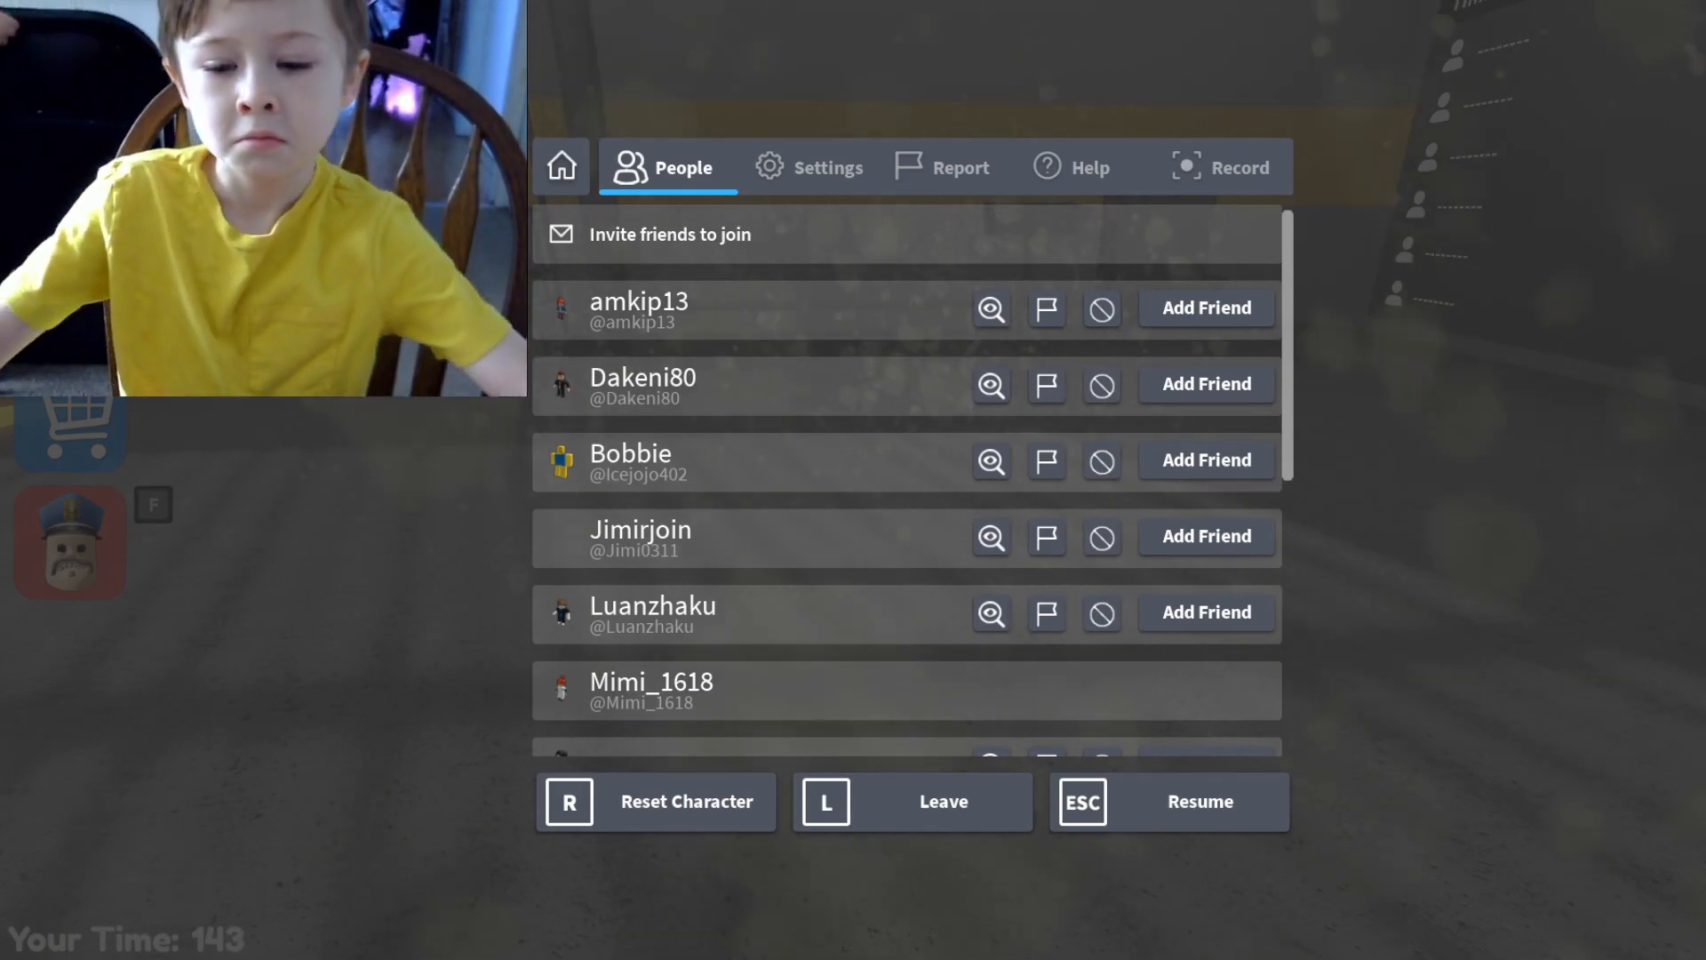
pyautogui.moveTo(1012, 808)
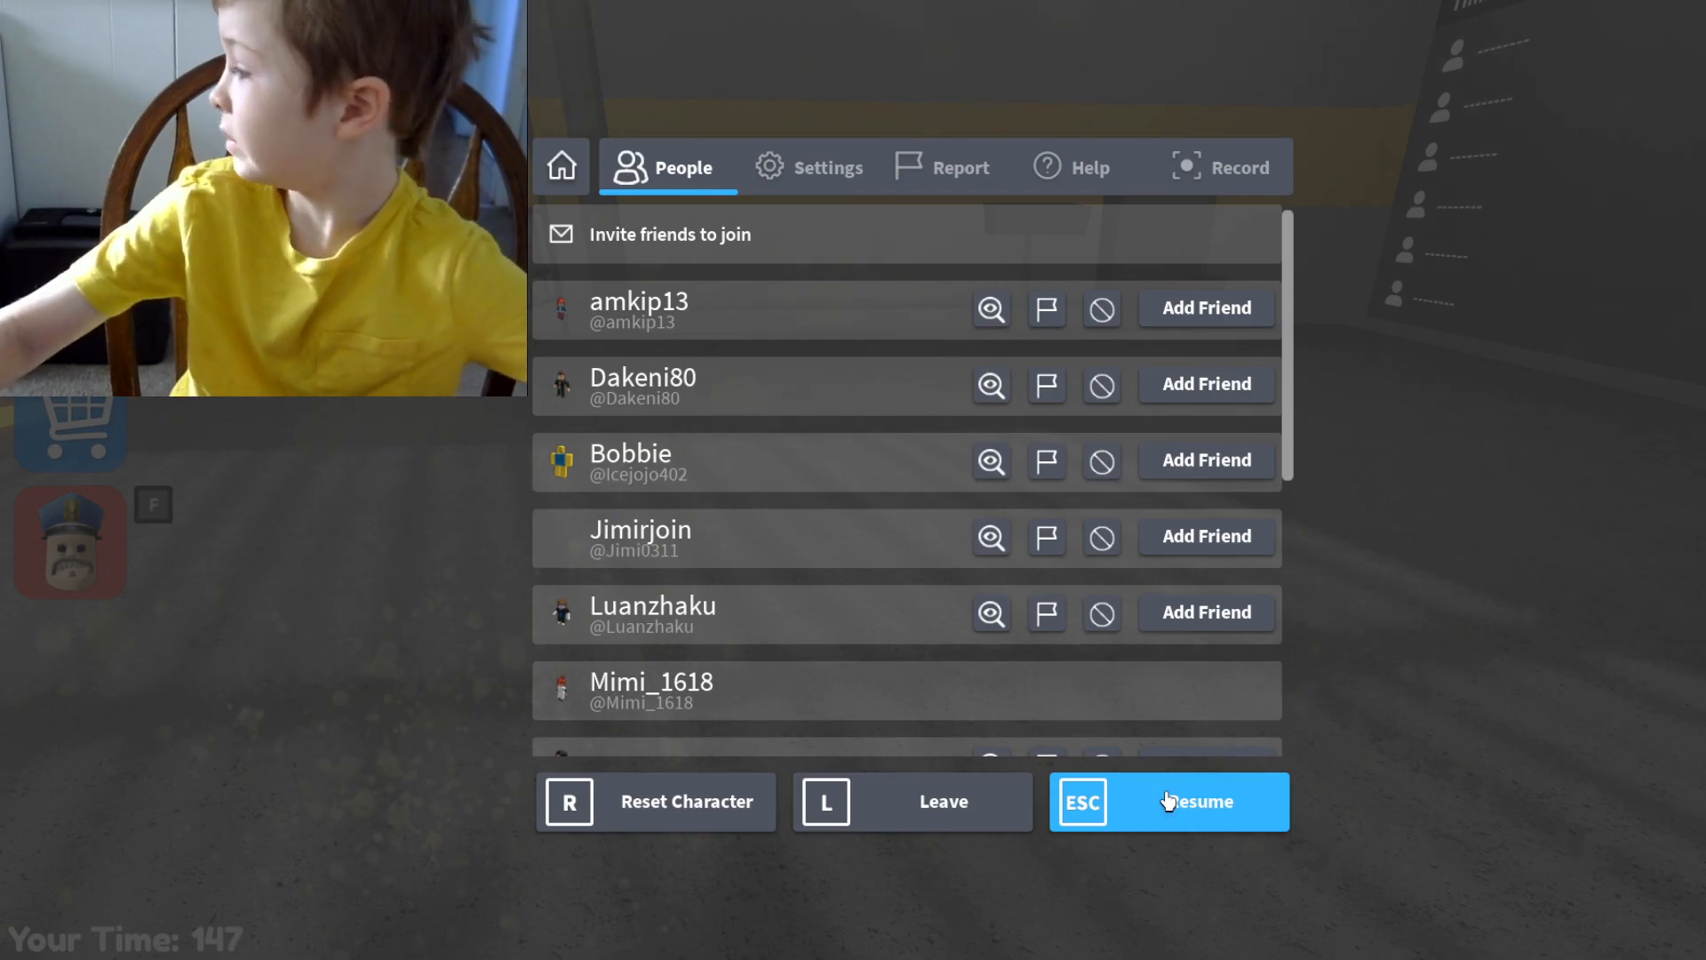
# Resume from the Roblox pause menu to continue the prison obby in first person
pyautogui.click(1167, 800)
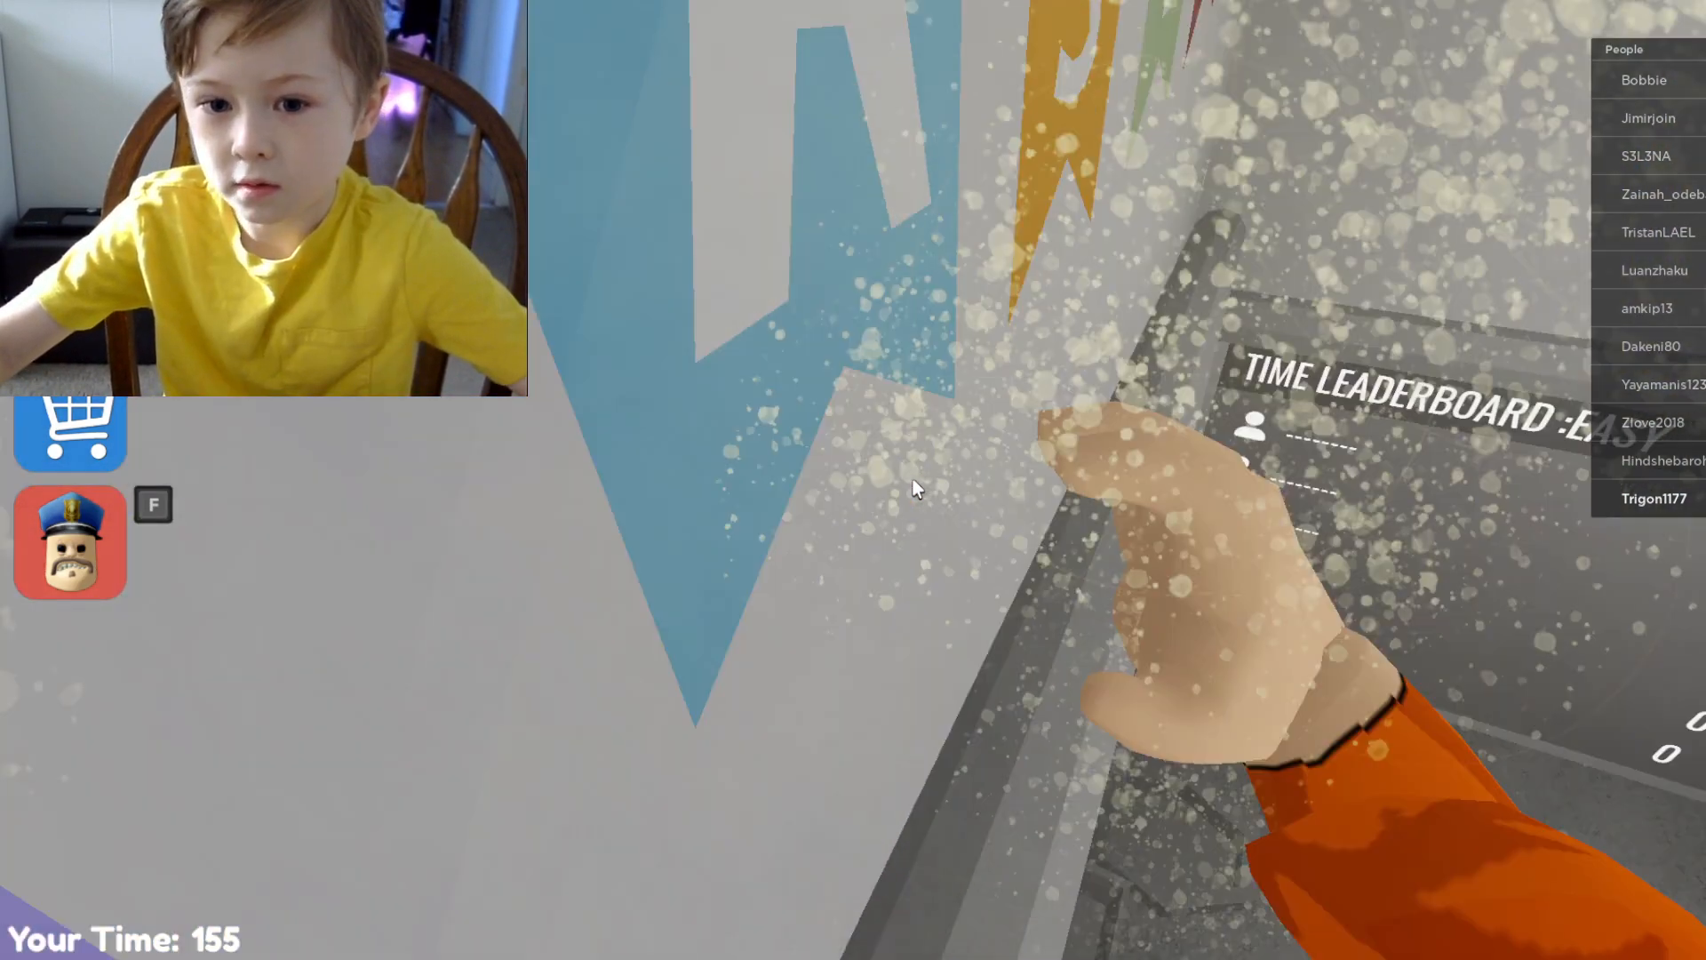
pyautogui.moveTo(914, 489)
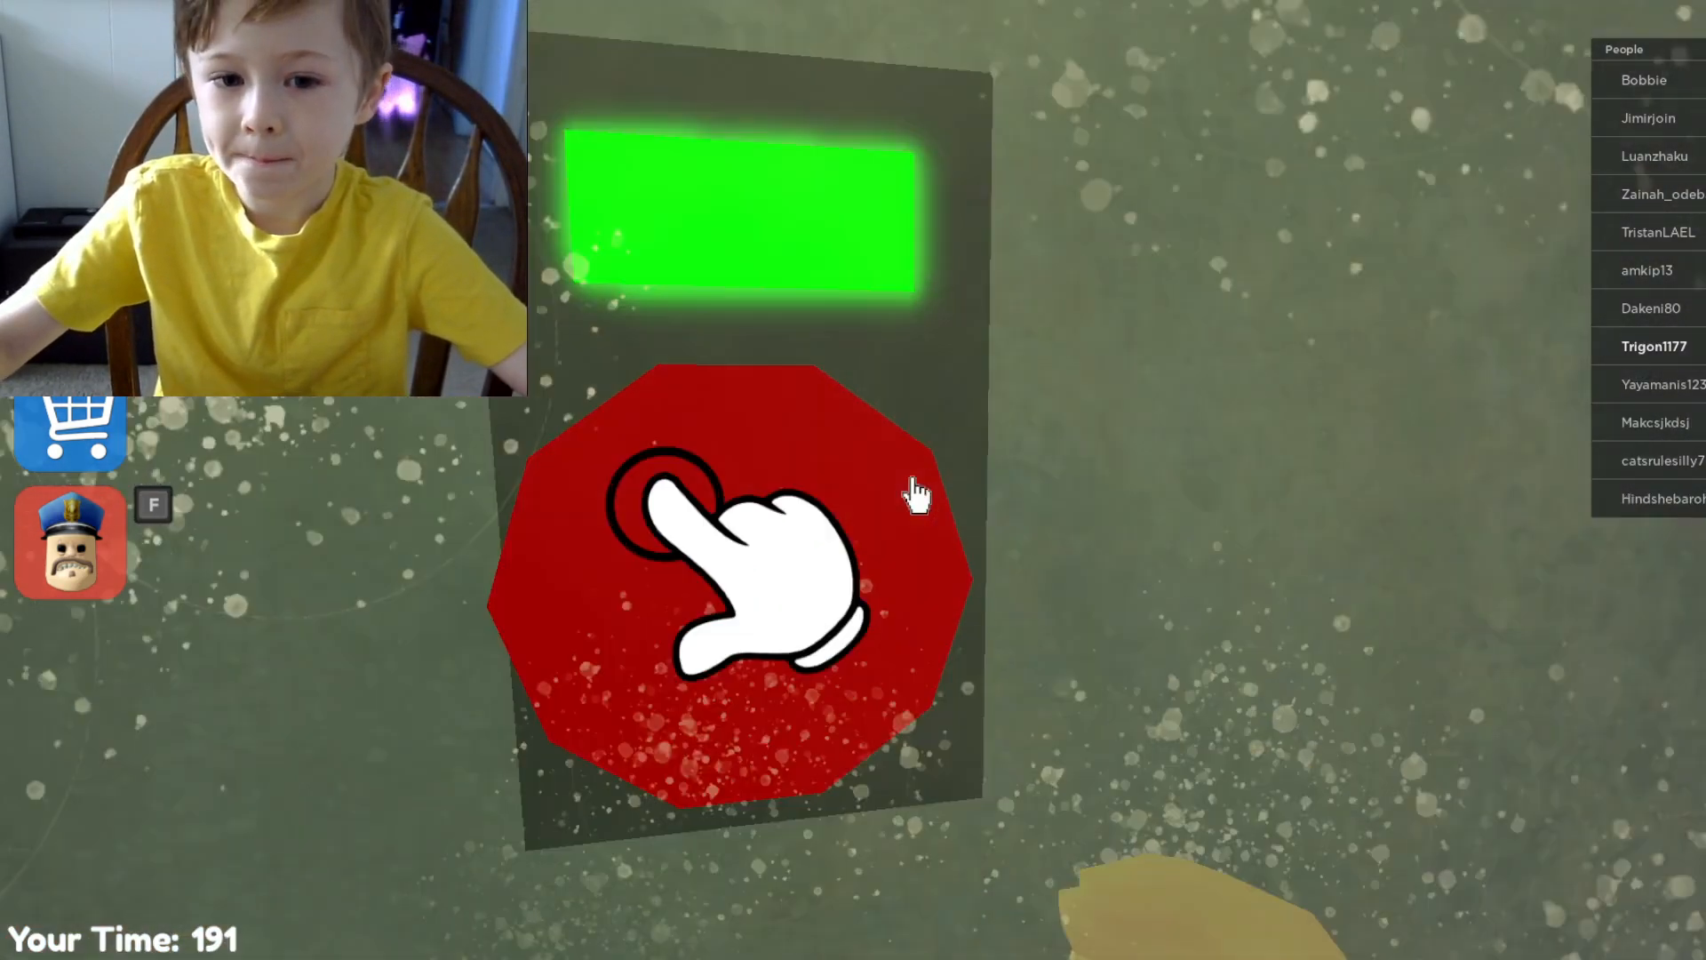
pyautogui.click(718, 566)
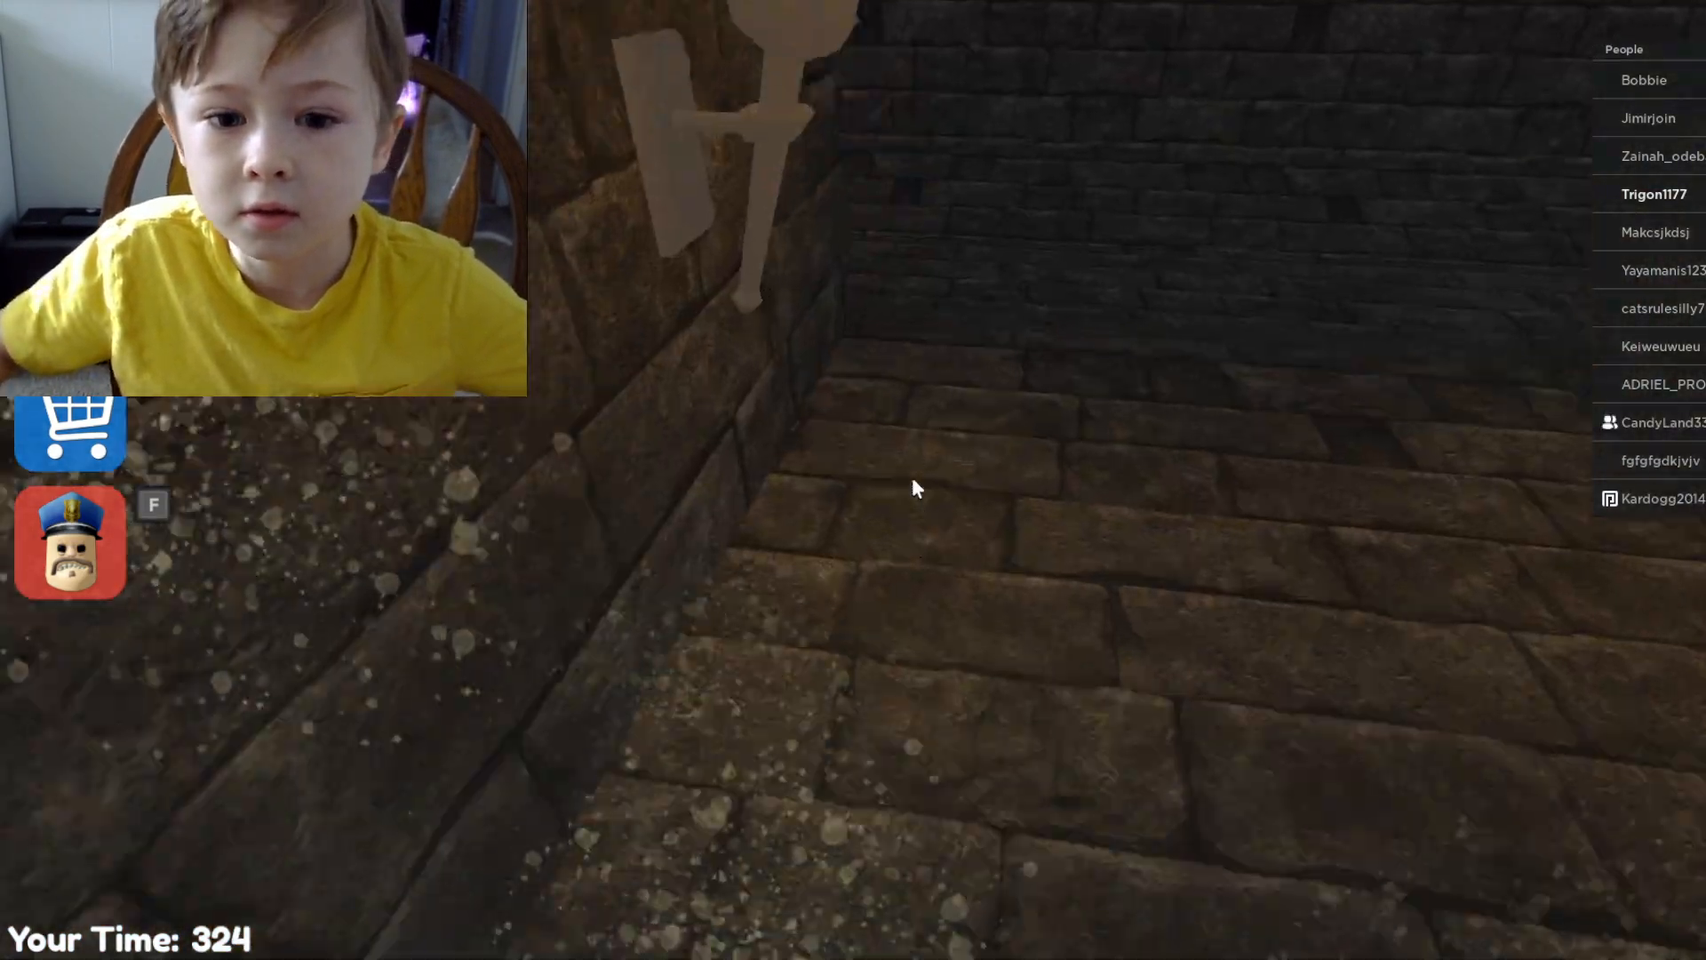
pyautogui.moveTo(914, 488)
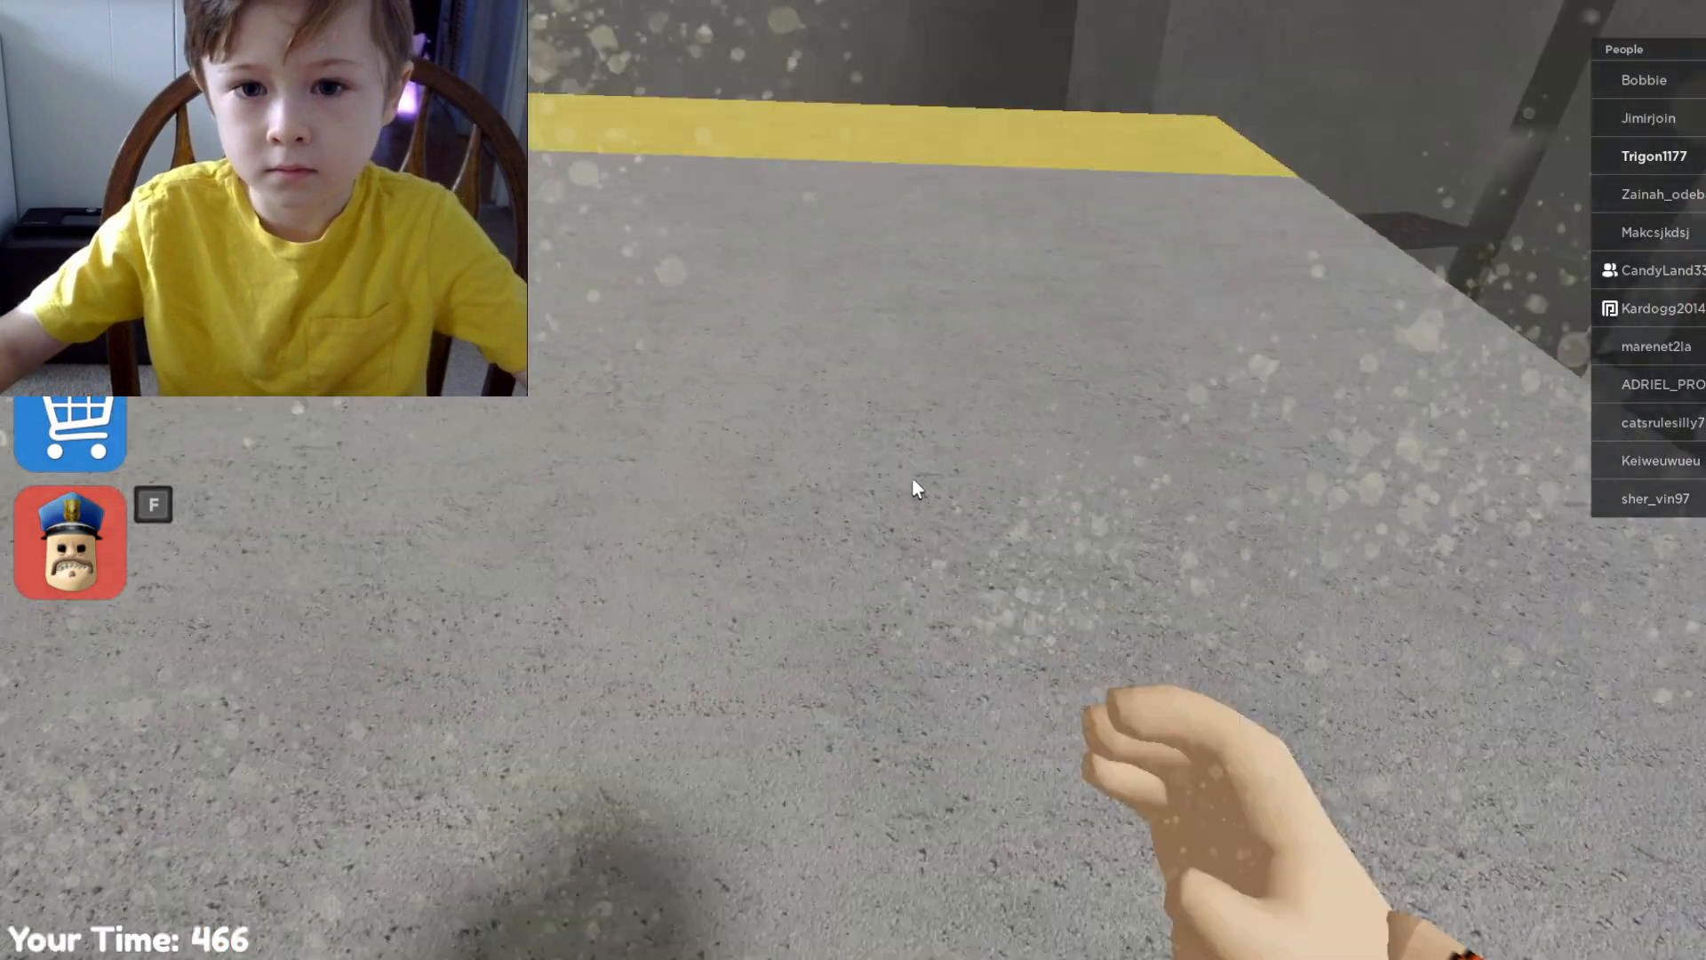
pyautogui.moveTo(915, 488)
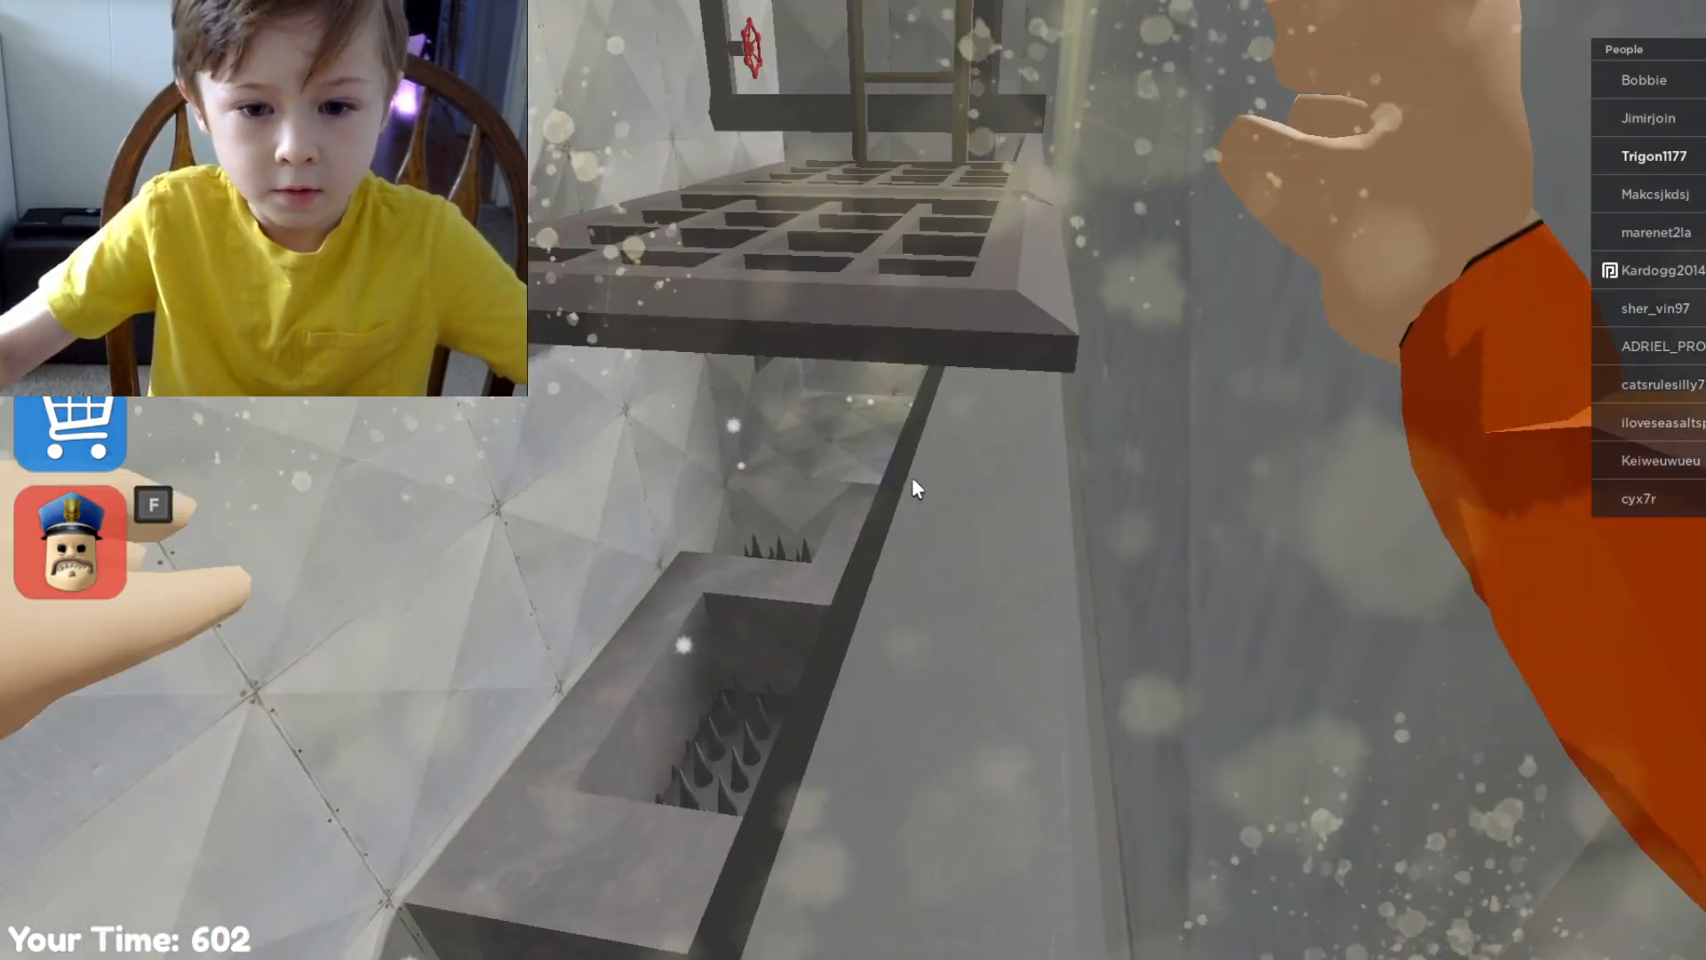
pyautogui.moveTo(915, 488)
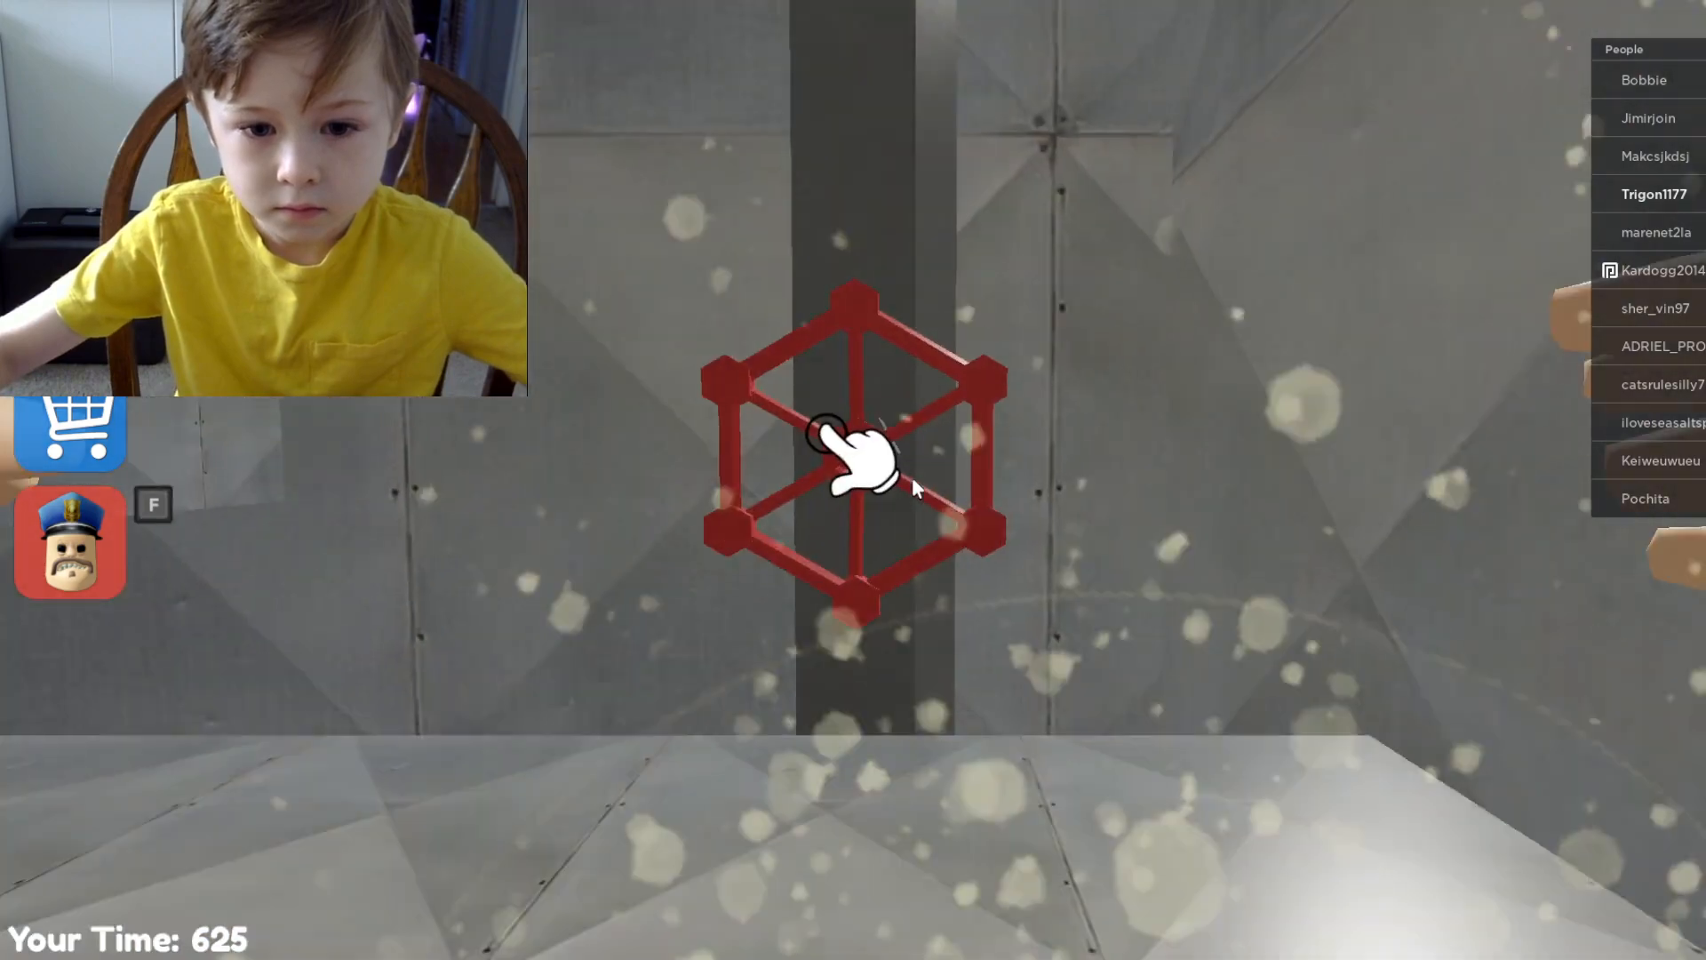
# Activate the red truss-like object in the grey room
pyautogui.click(849, 457)
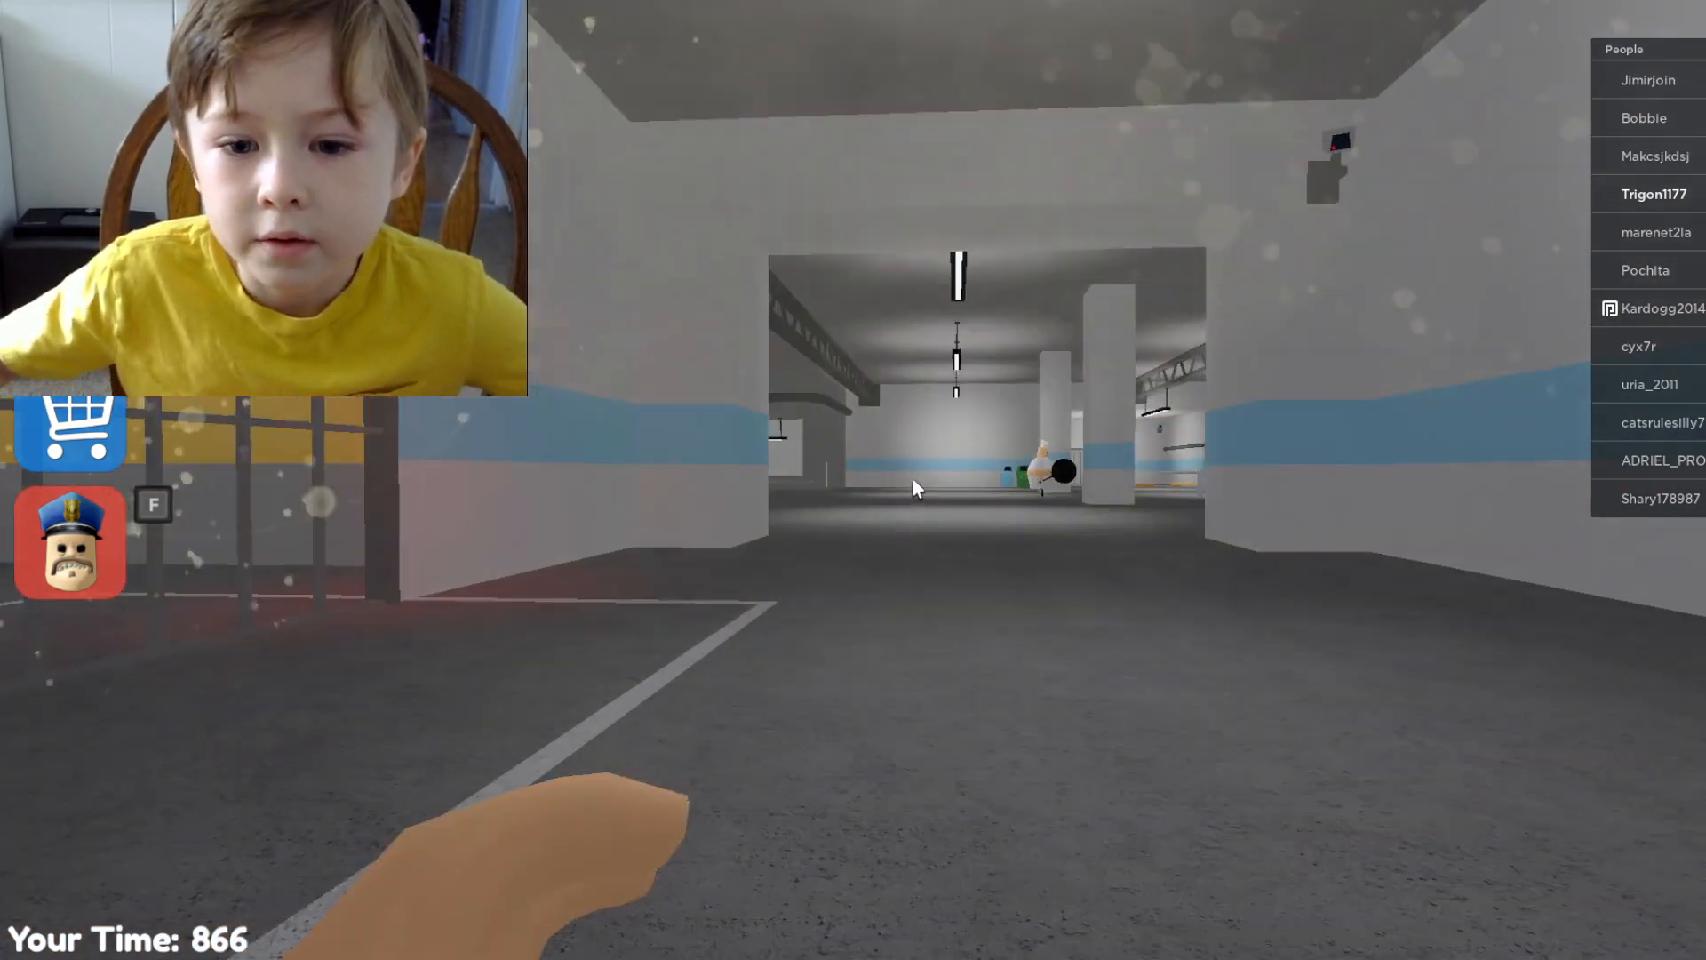
pyautogui.moveTo(914, 488)
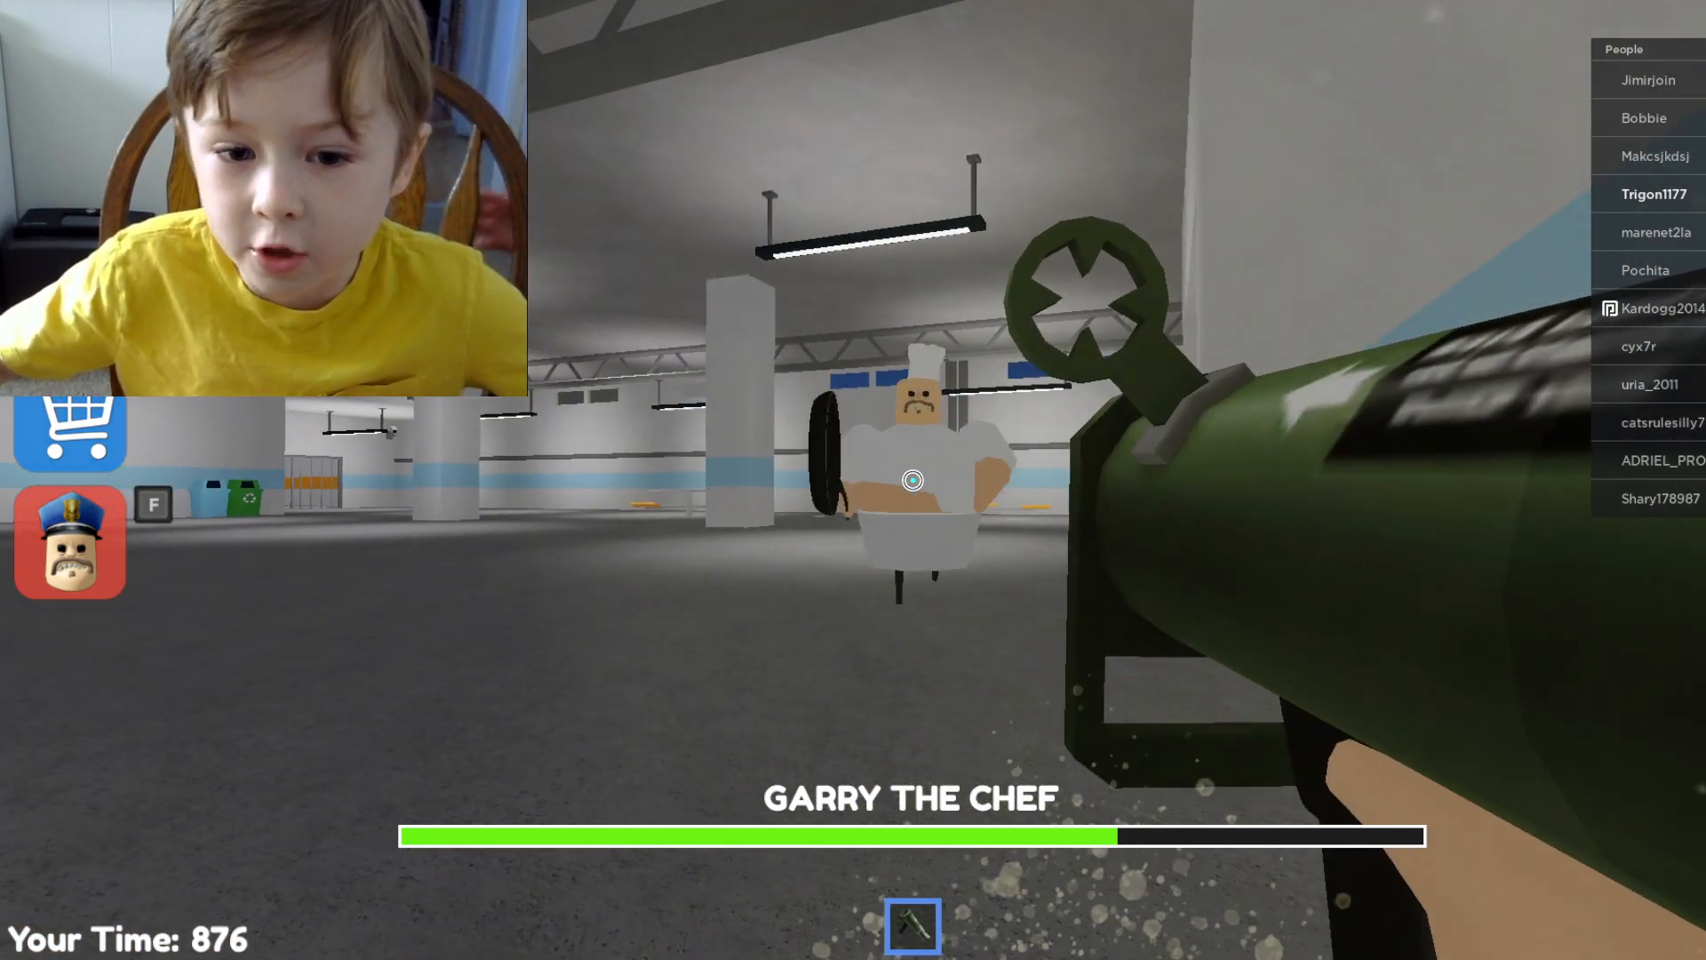
# Fire three rockets at Garry the Chef, including one after he falls
pyautogui.click(912, 480)
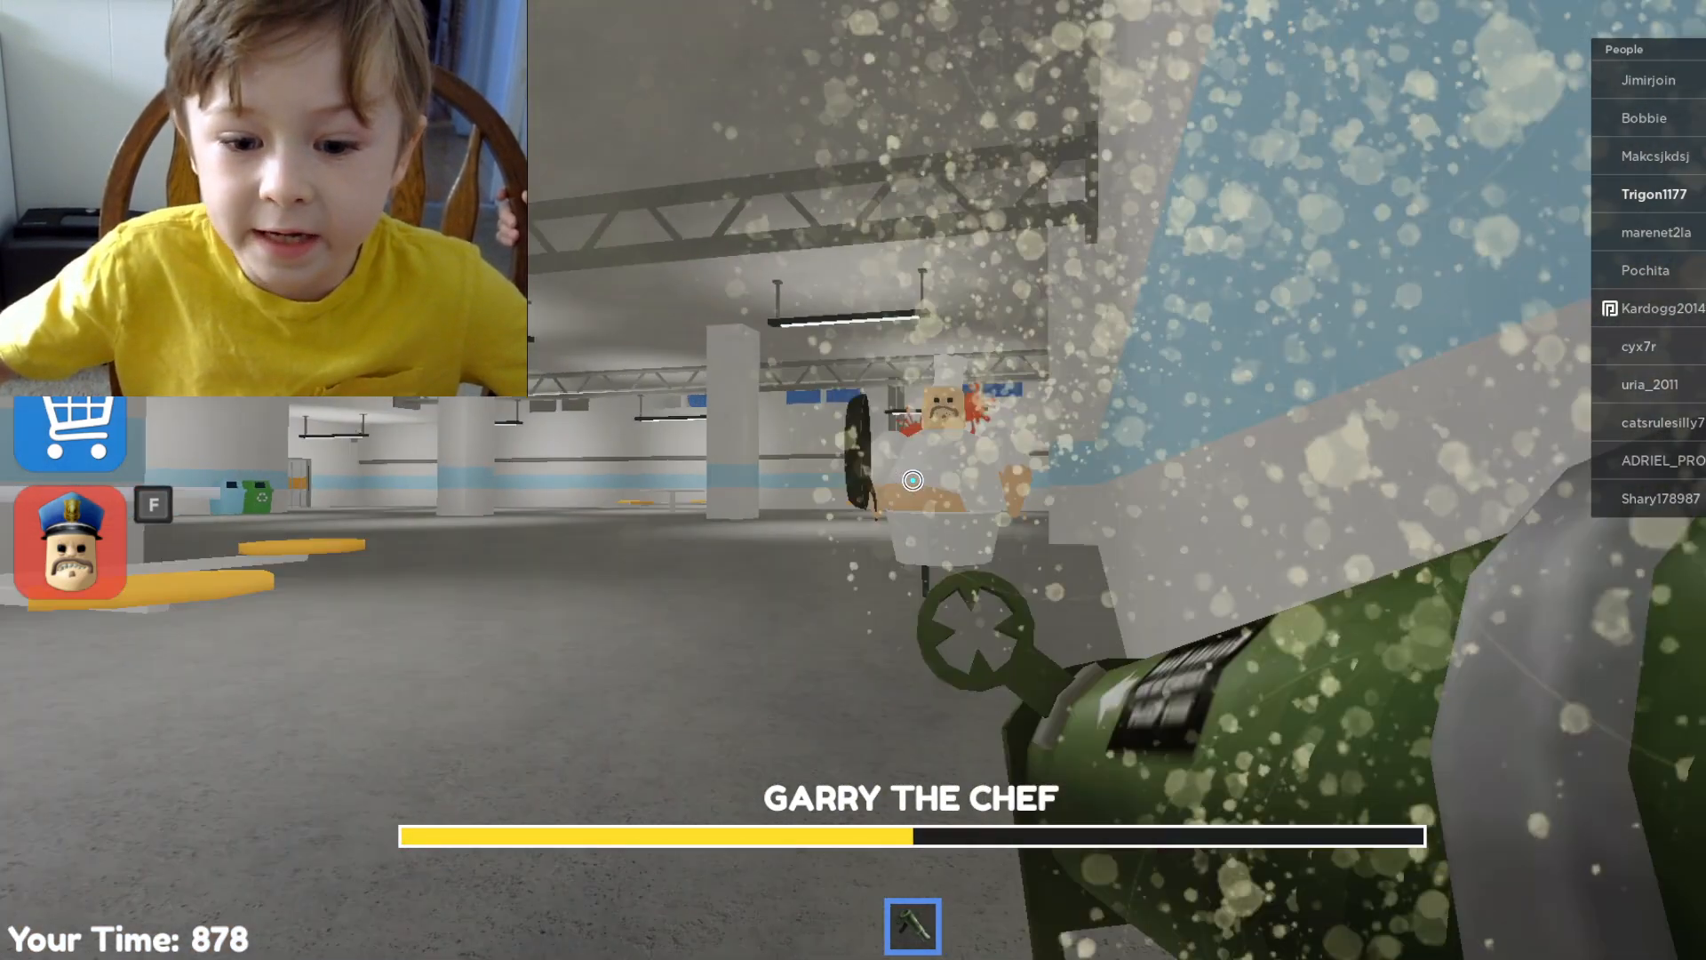
pyautogui.click(912, 480)
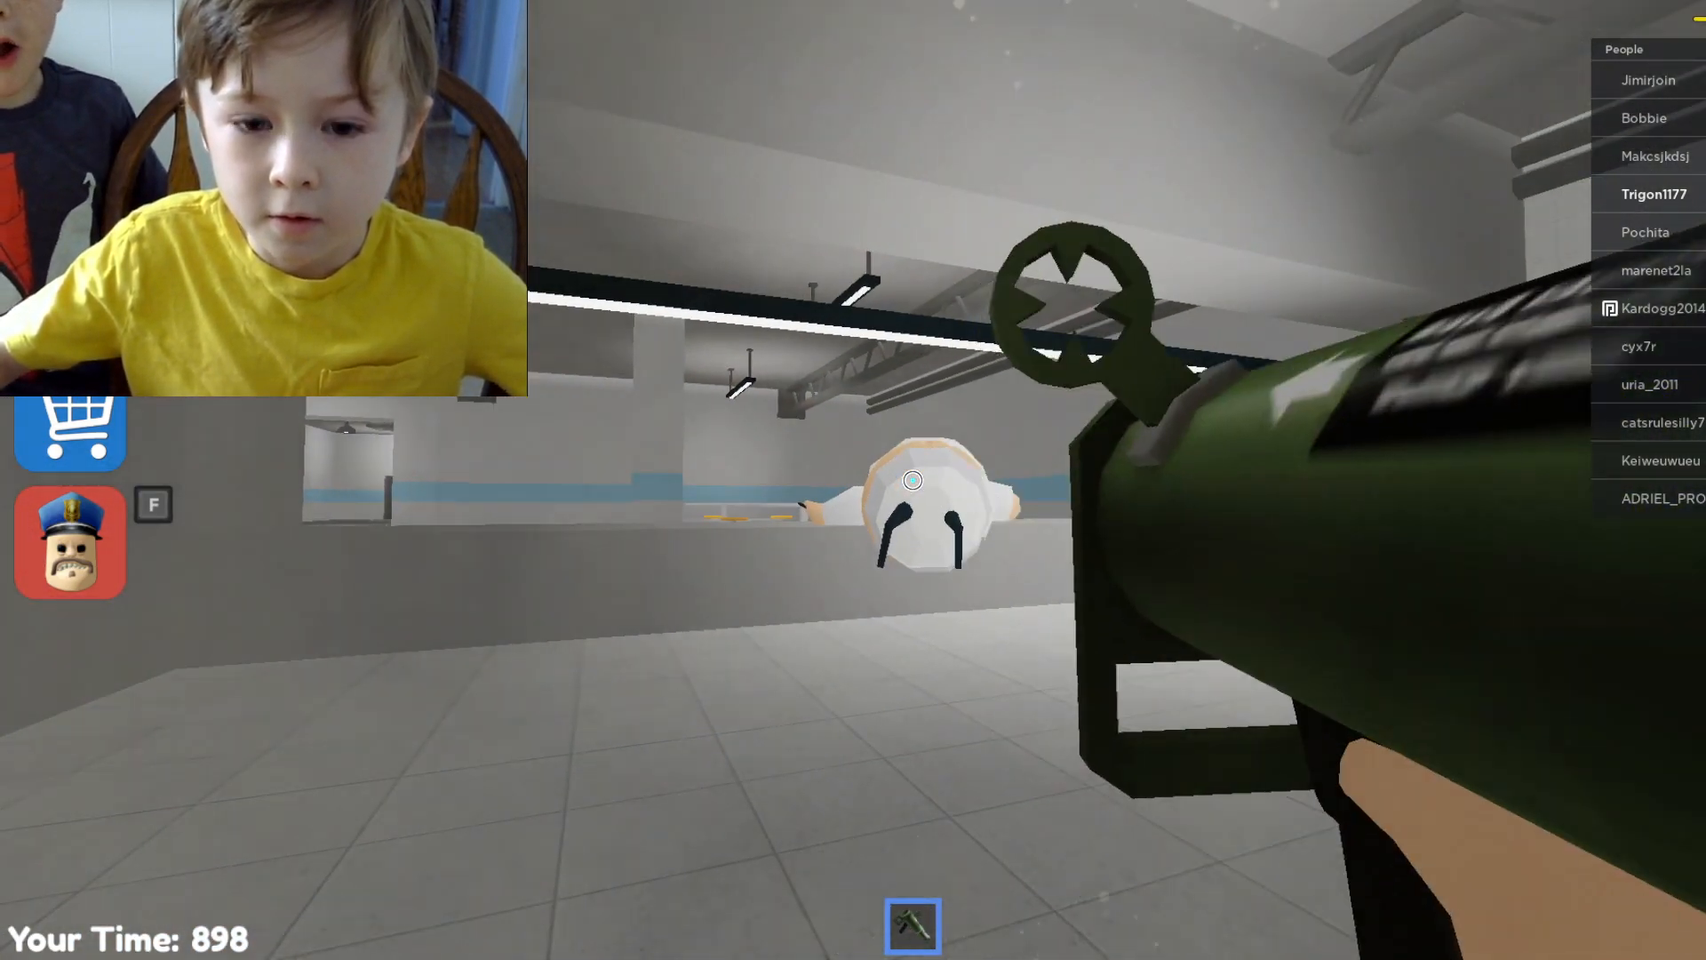
pyautogui.click(912, 480)
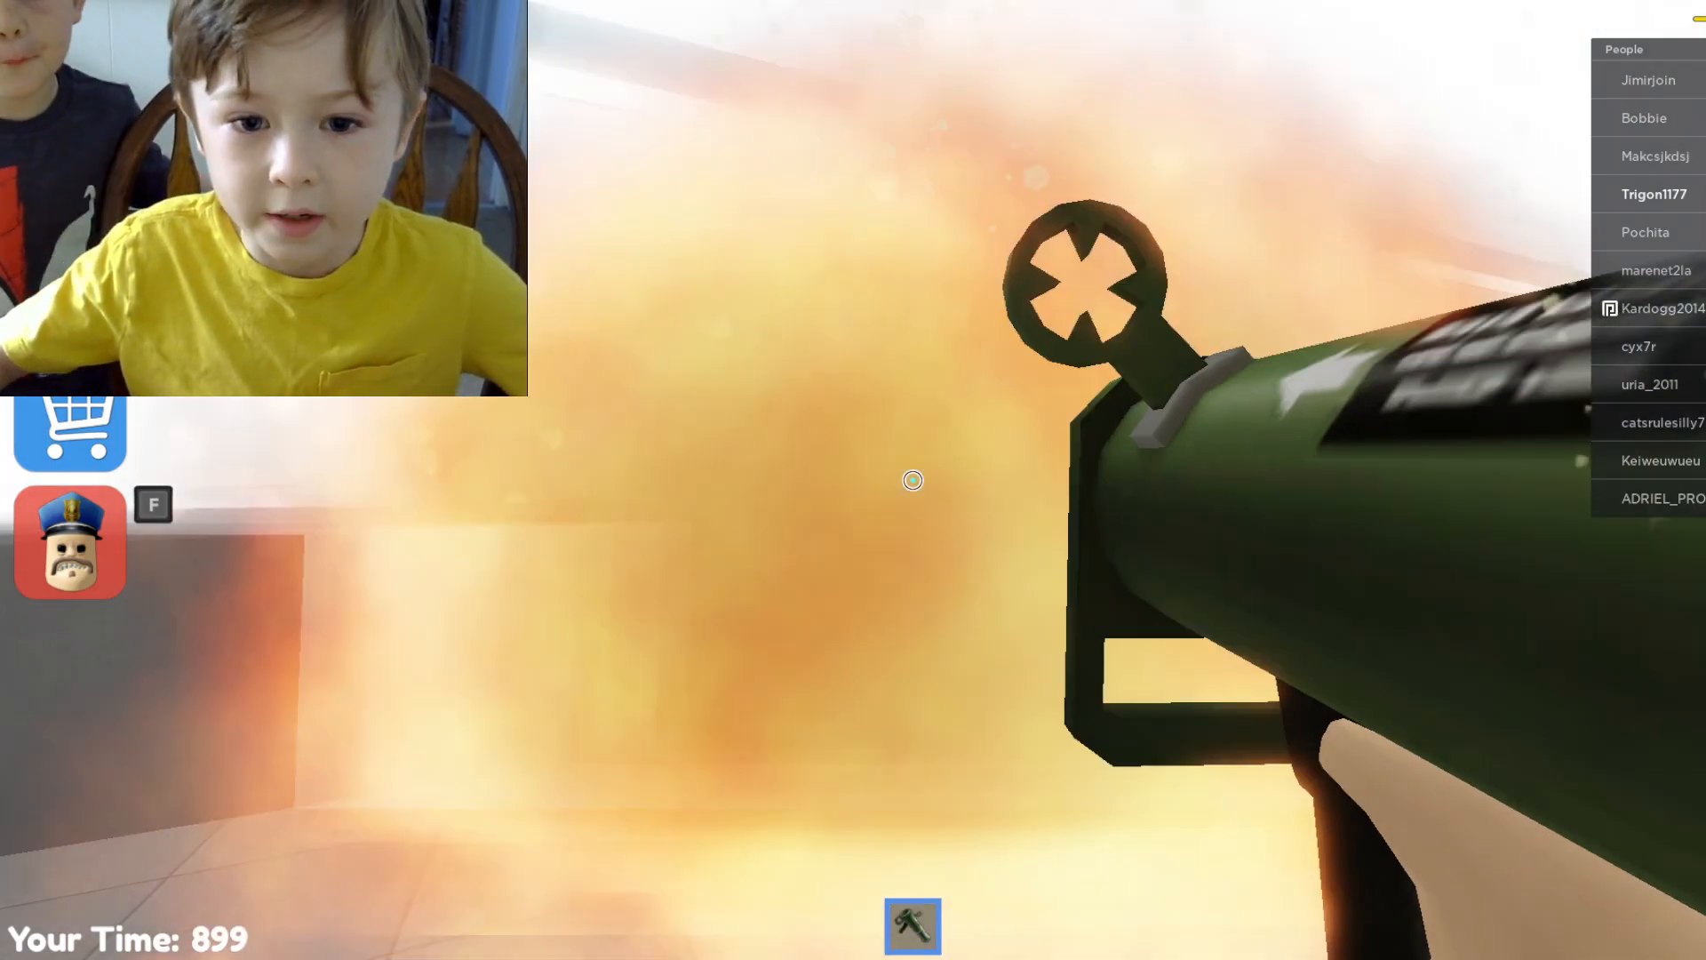